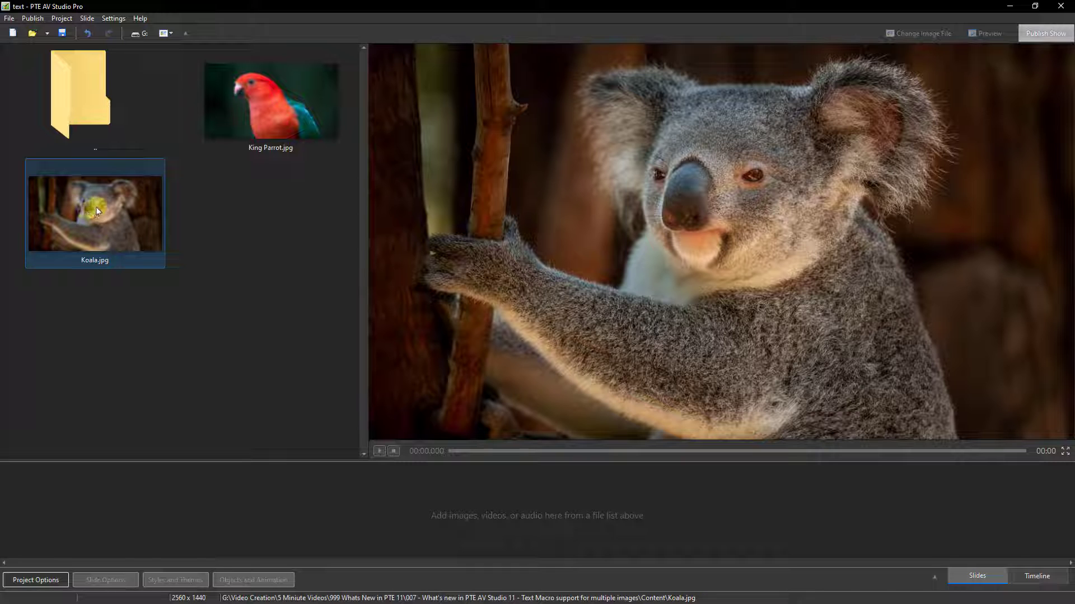
Drag Koala.jpg into the slide list as the first slide
drag(94, 210, 55, 442)
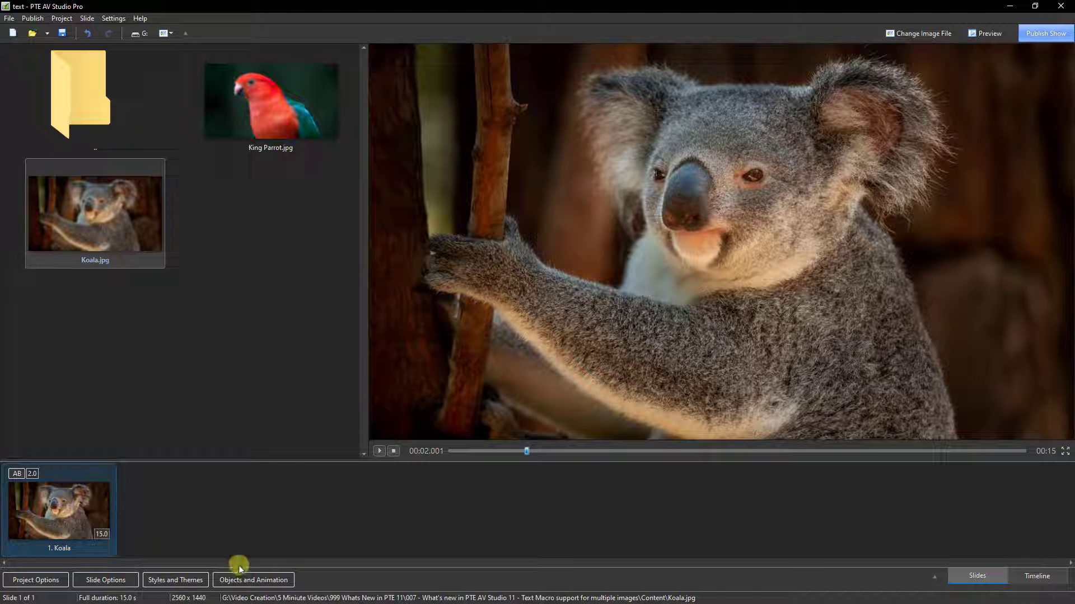
Open the Koala slide in the Objects and Animation editor
click(253, 580)
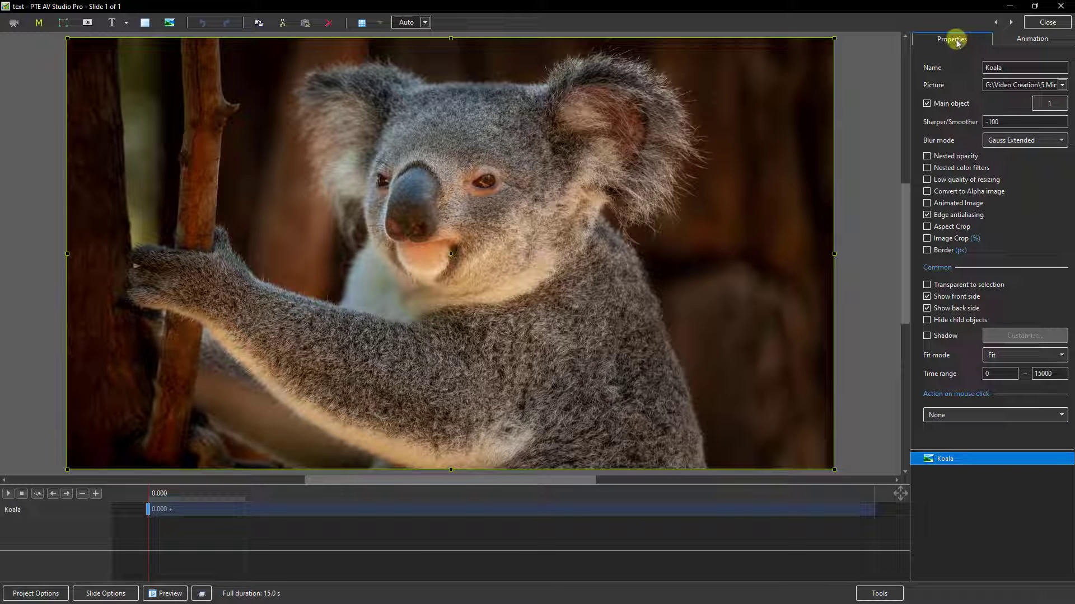
mouse_move(955, 91)
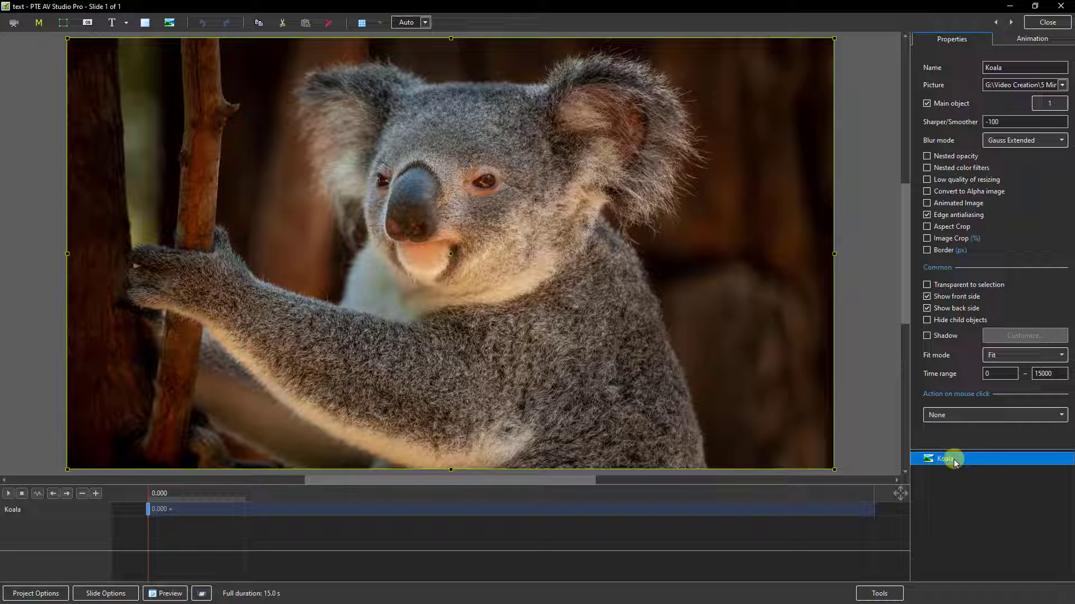
Add a text object on the Koala image using the Picture Name template
right_click(944, 459)
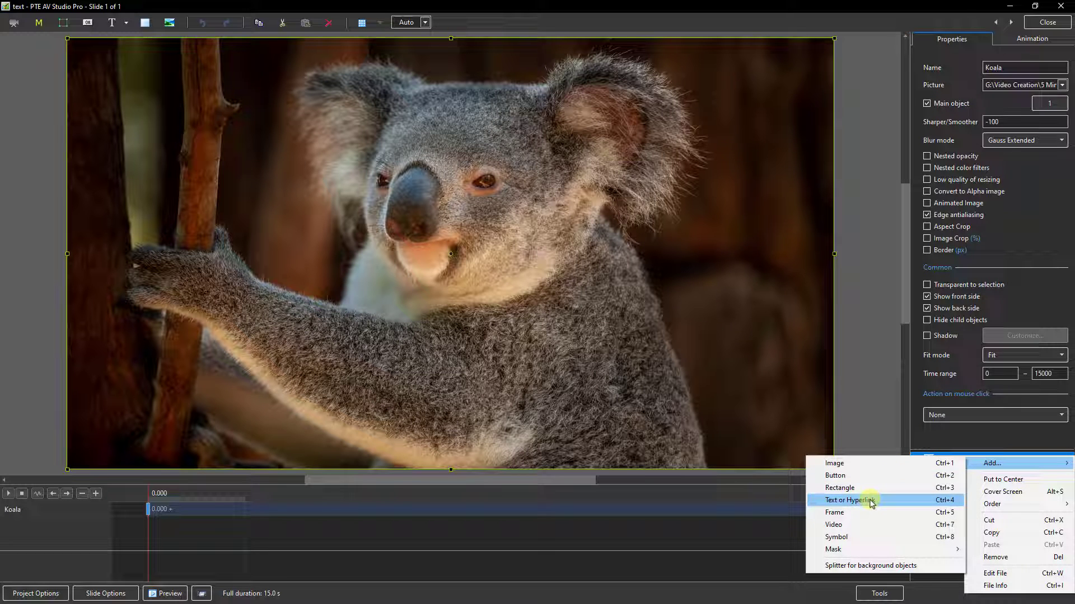
click(849, 500)
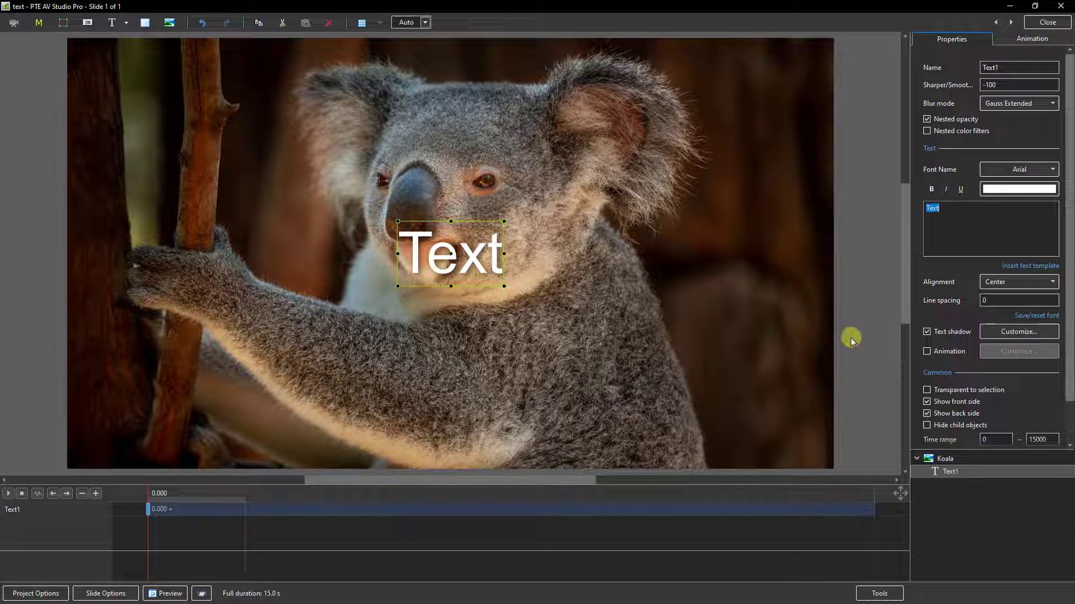
mouse_move(1012, 271)
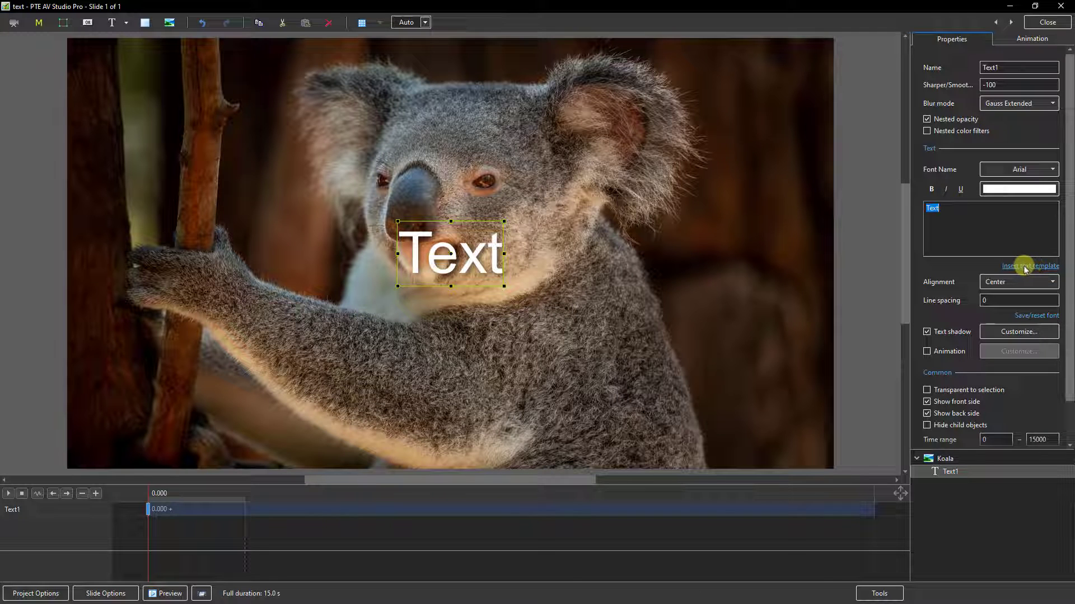
click(1030, 266)
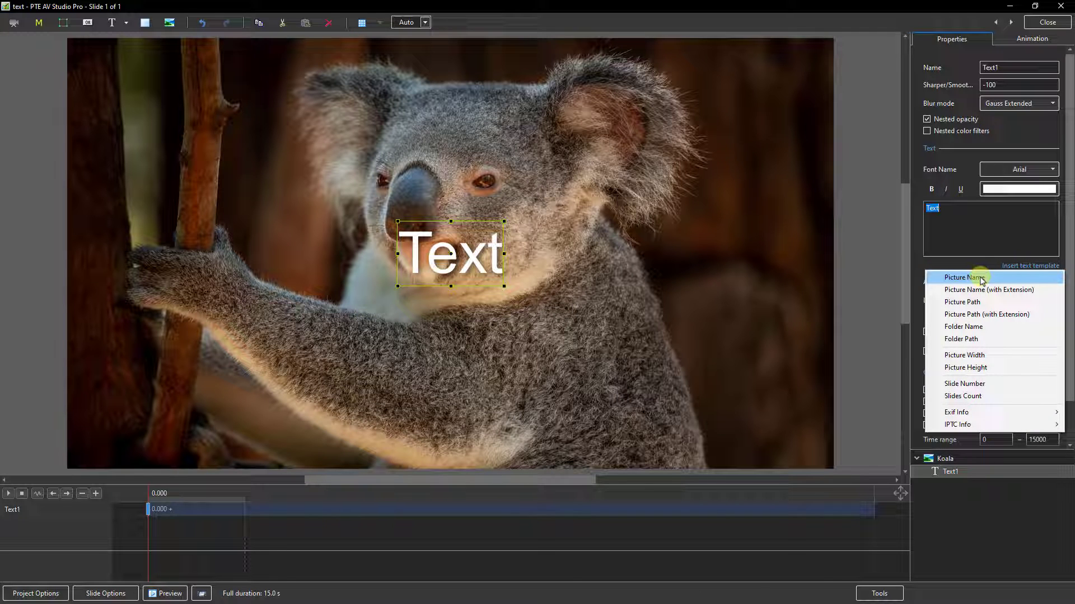
click(966, 278)
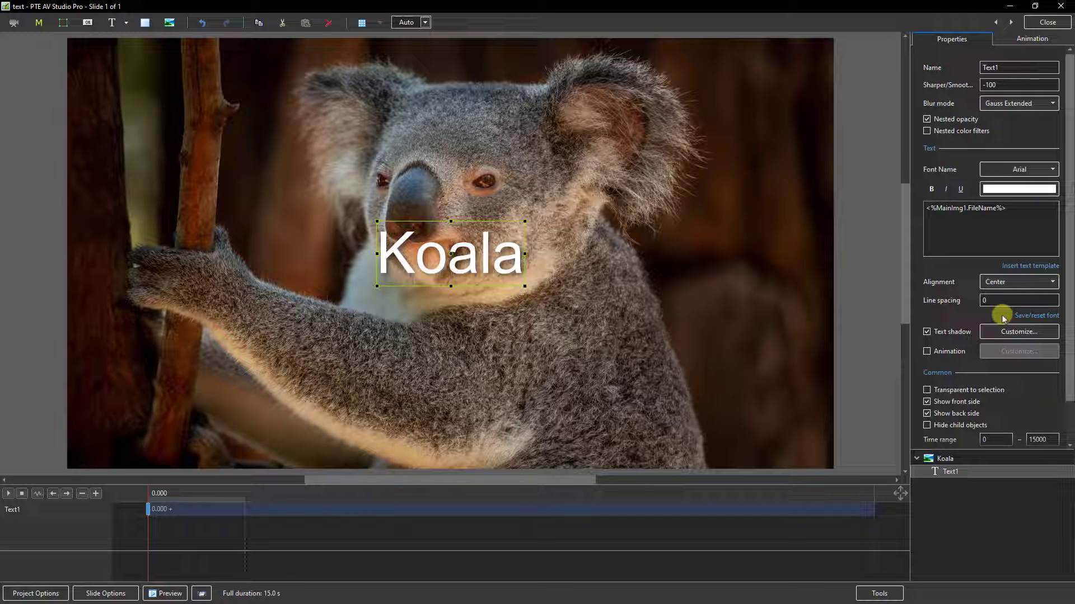
mouse_move(984, 355)
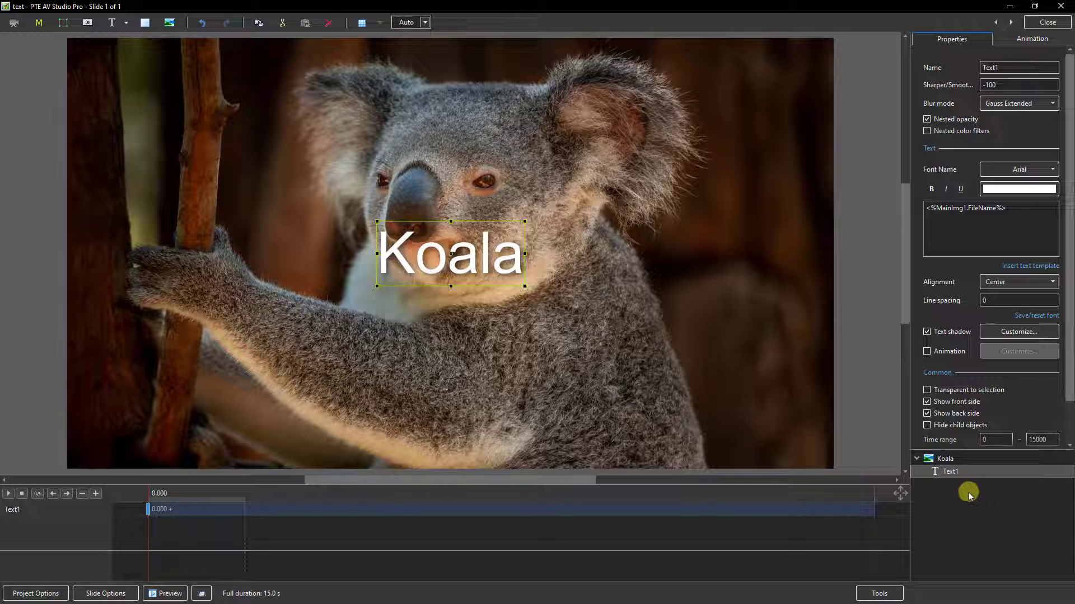
mouse_move(941, 495)
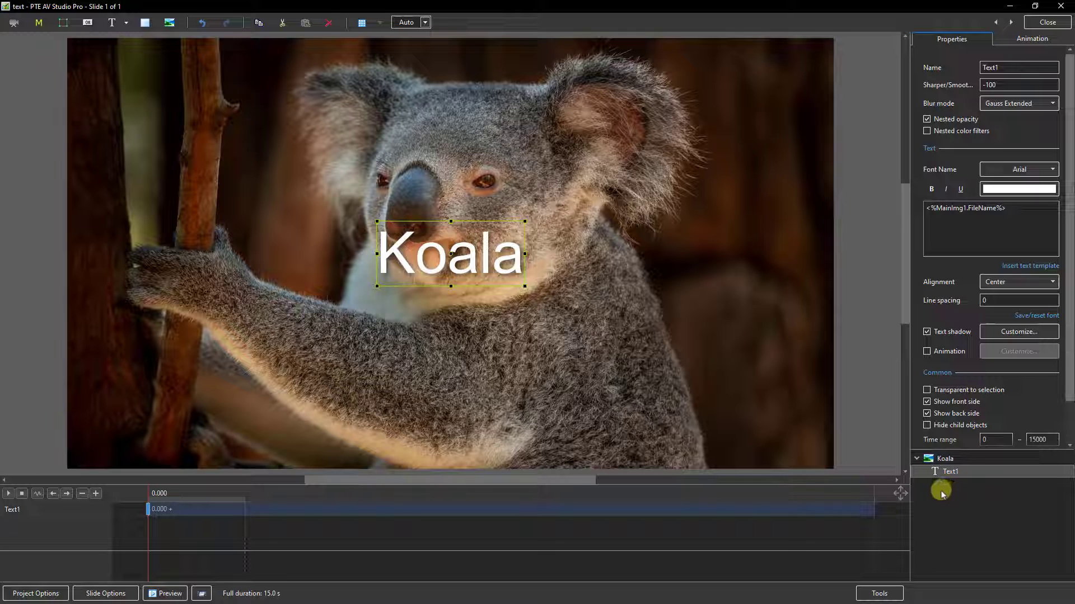
mouse_move(995, 521)
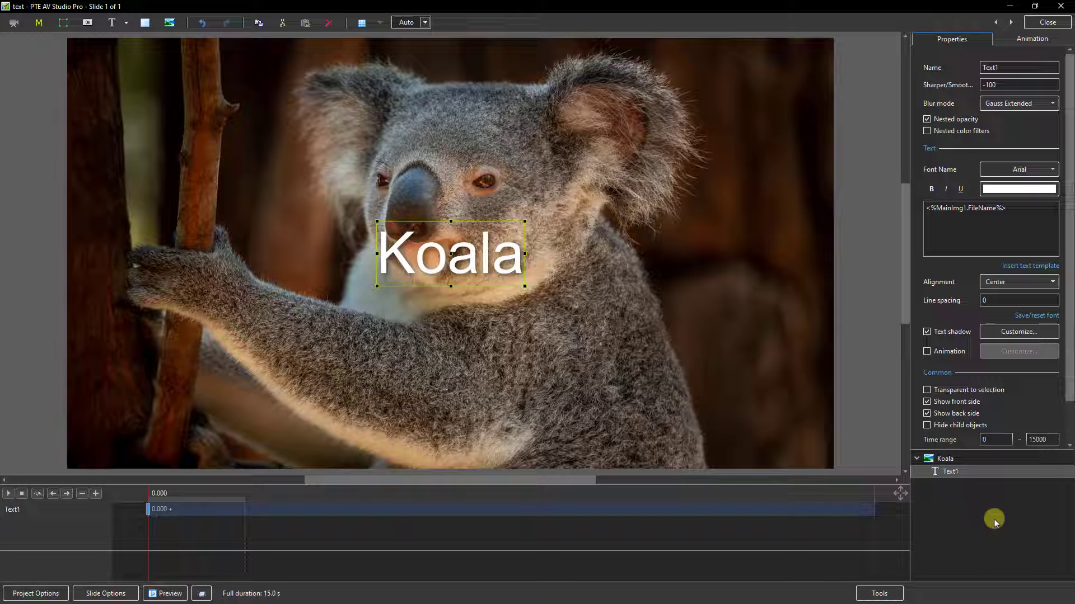
mouse_move(989, 519)
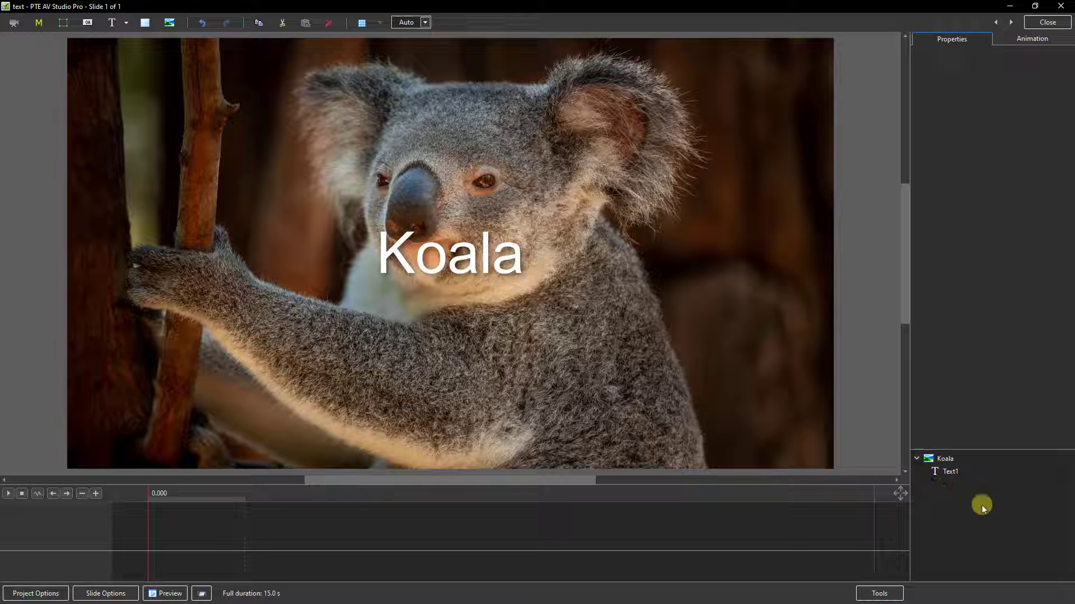
Add King Parrot as a new image object on the slide
right_click(982, 507)
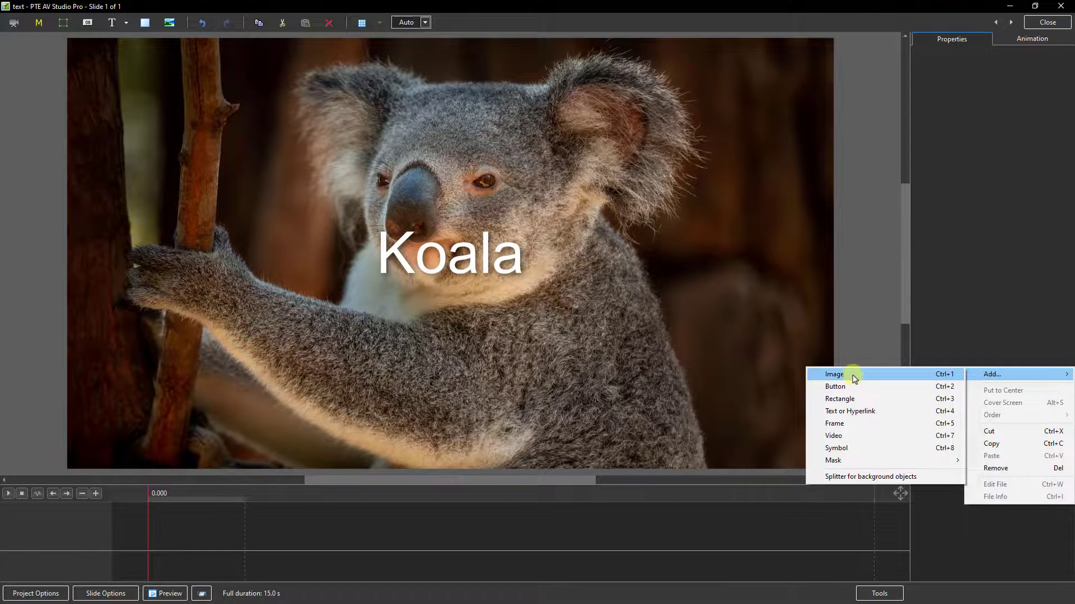
click(834, 374)
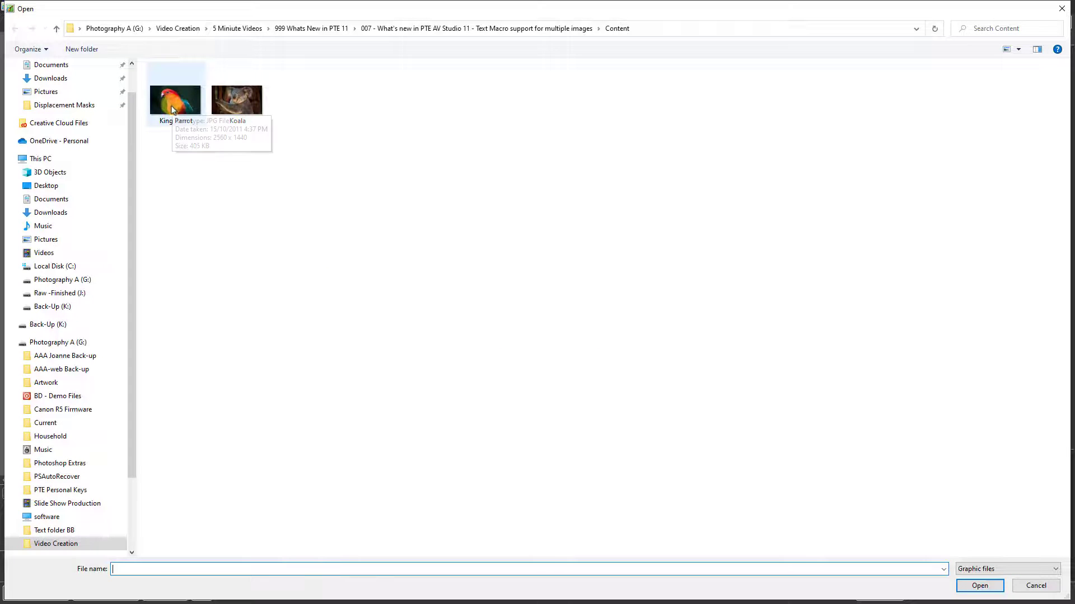
double_click(174, 100)
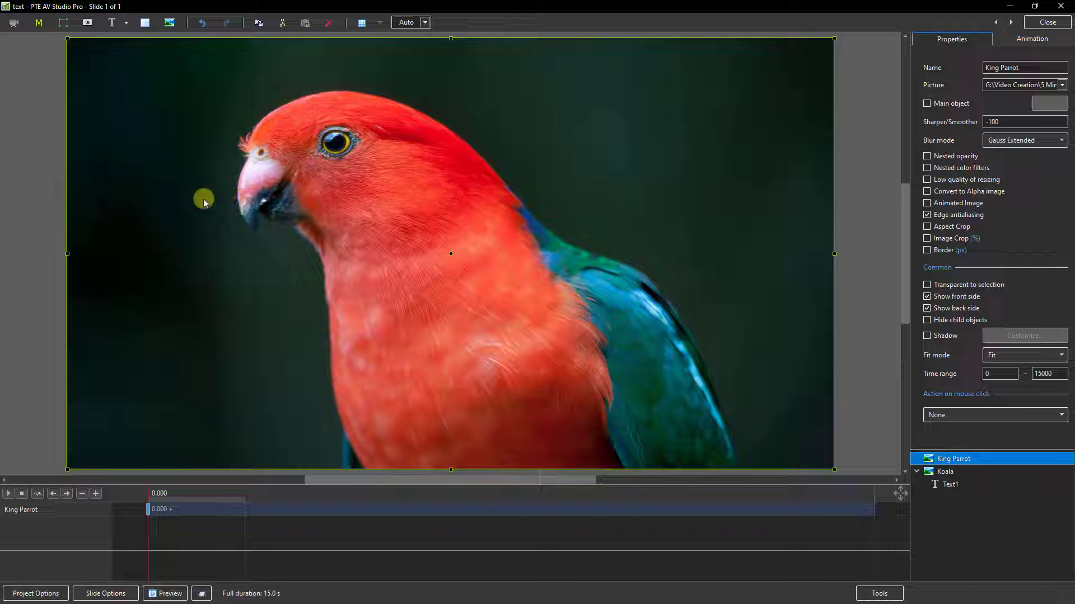
Add a text object on the King Parrot image using the Picture Name template
click(112, 23)
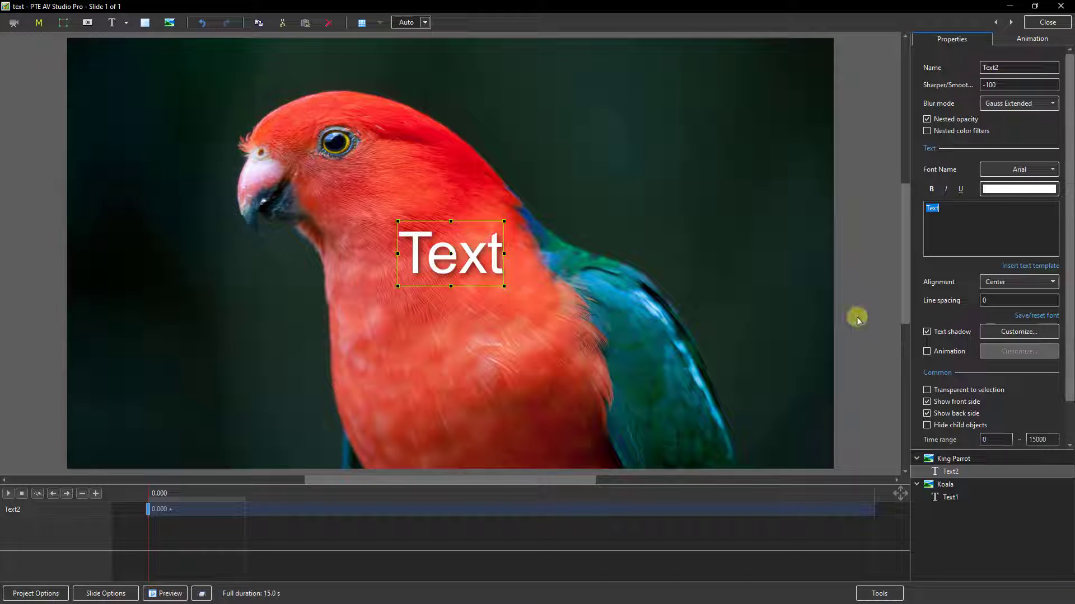
mouse_move(1027, 266)
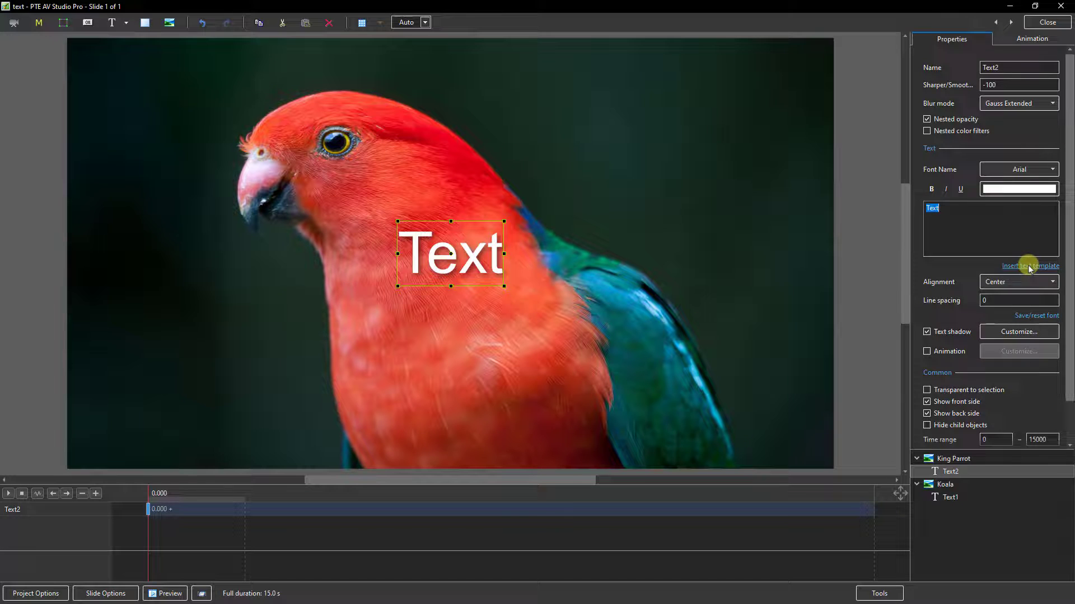
click(1030, 266)
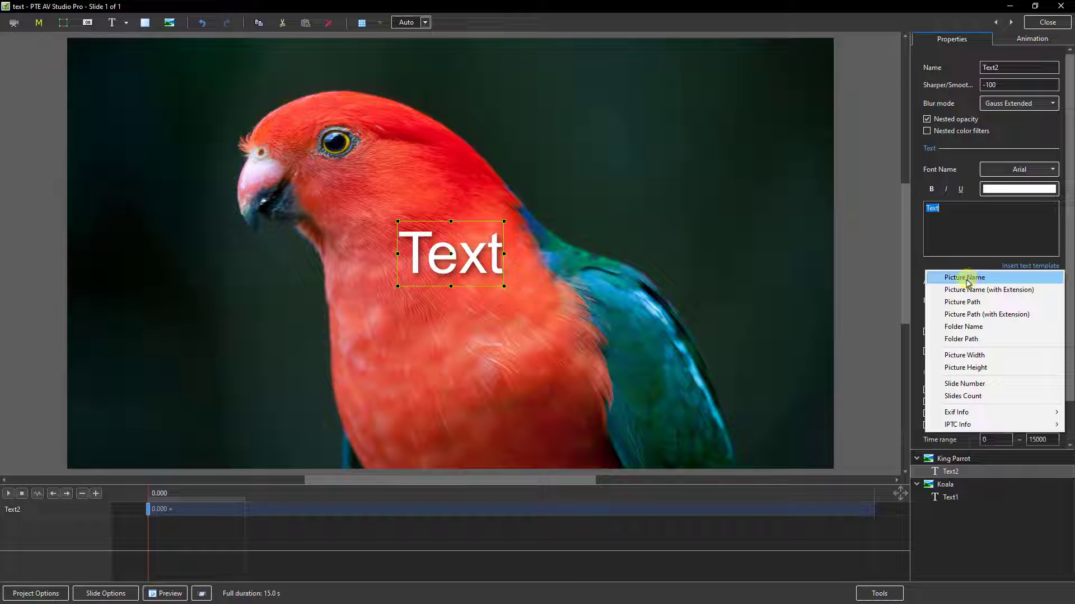
click(964, 277)
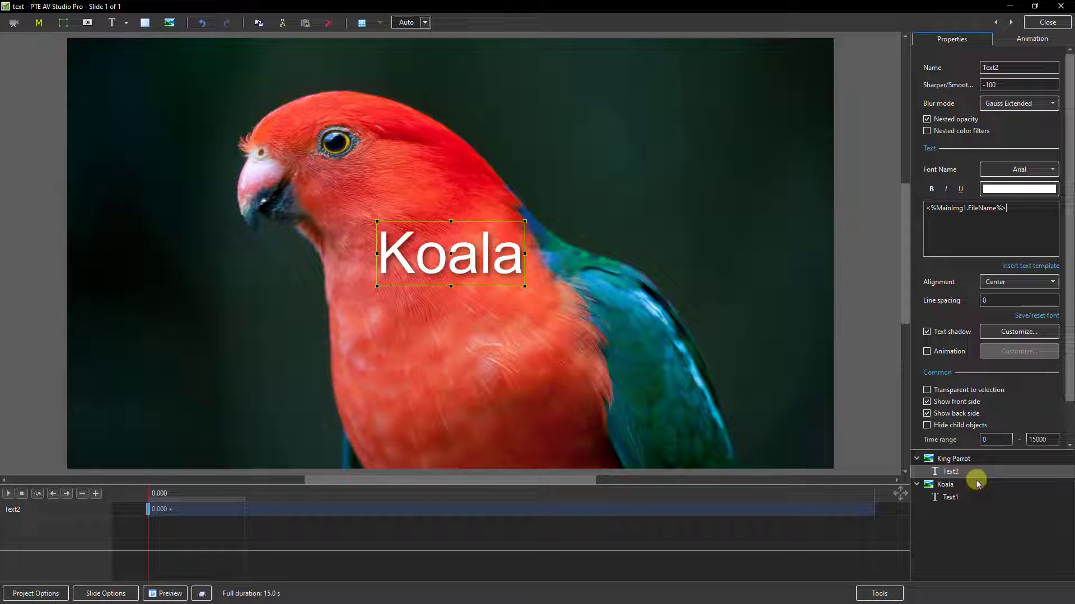
mouse_move(998, 476)
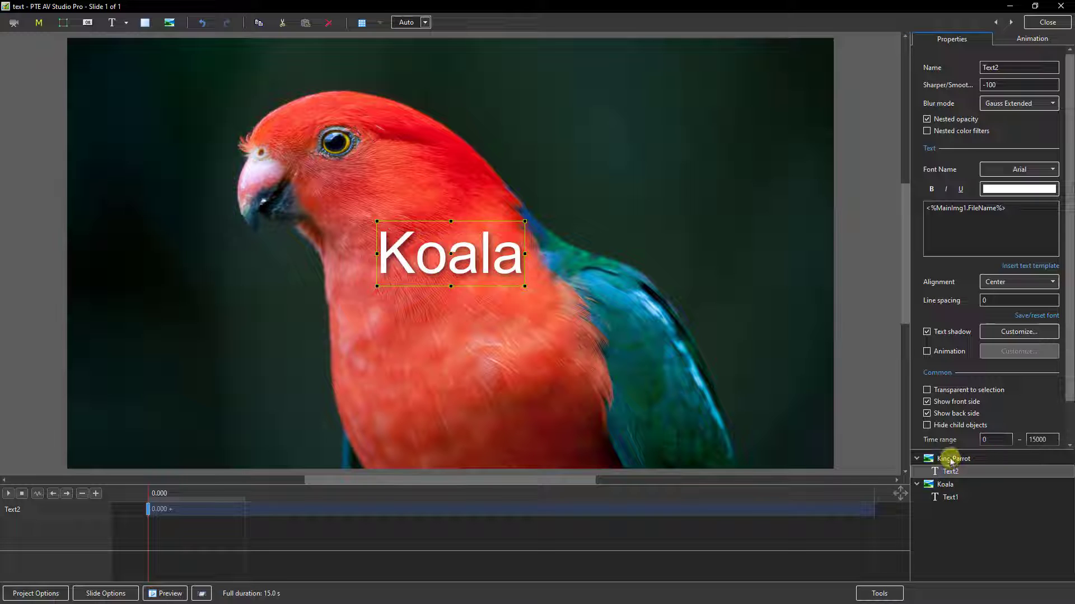
Mark the King Parrot image as main object number 2
click(953, 458)
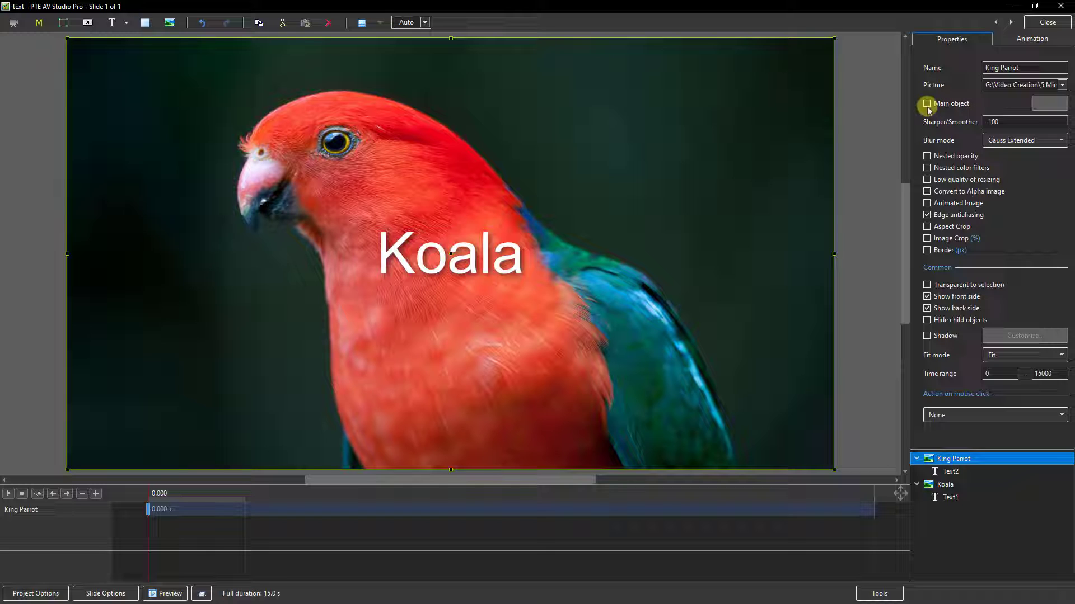
click(927, 103)
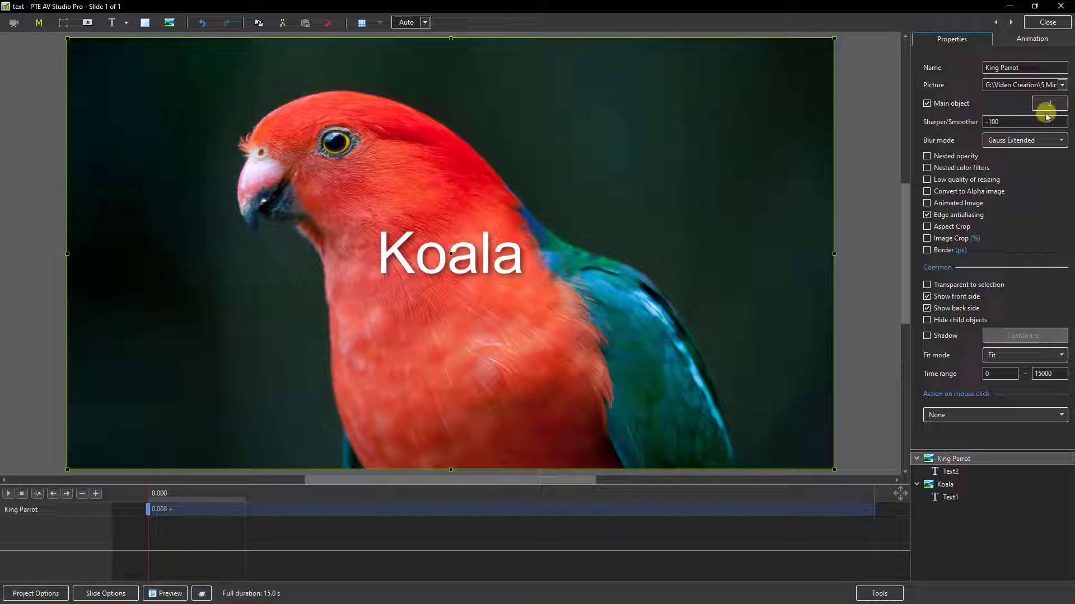
mouse_move(1044, 113)
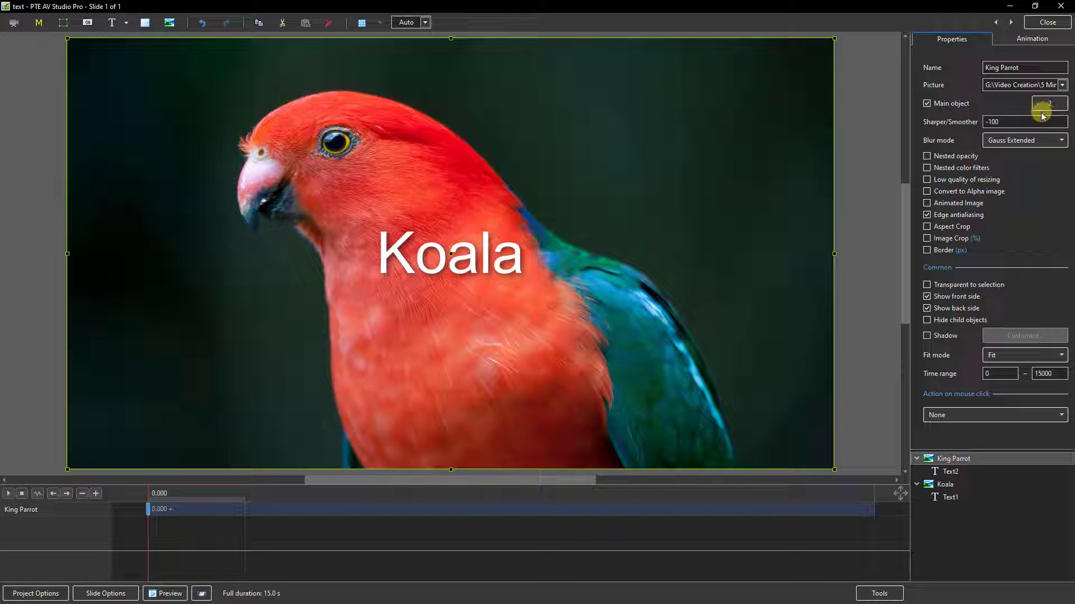
click(1061, 101)
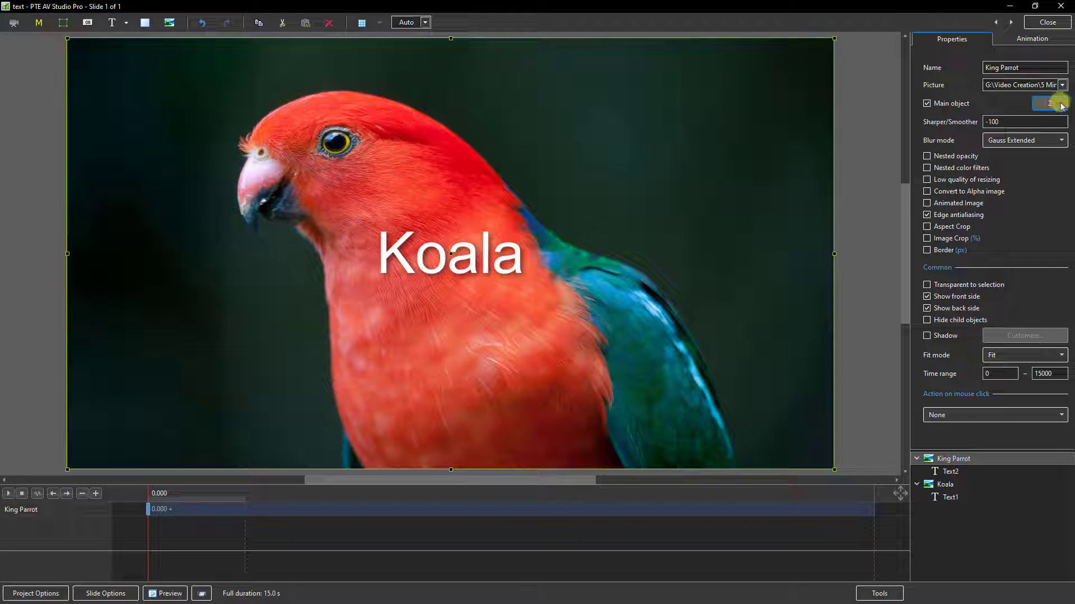
click(1059, 103)
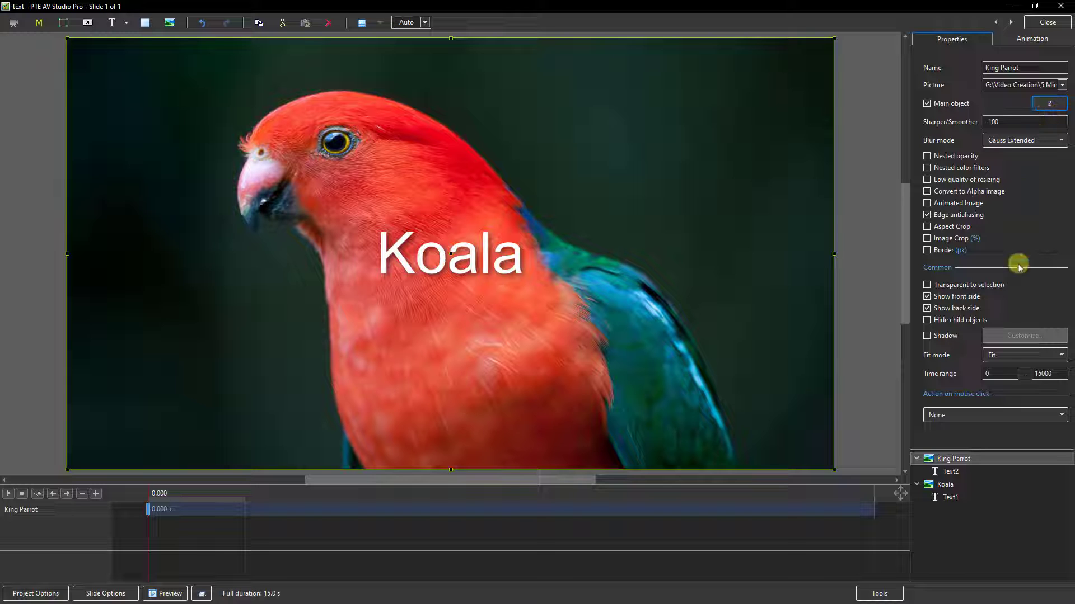
click(949, 471)
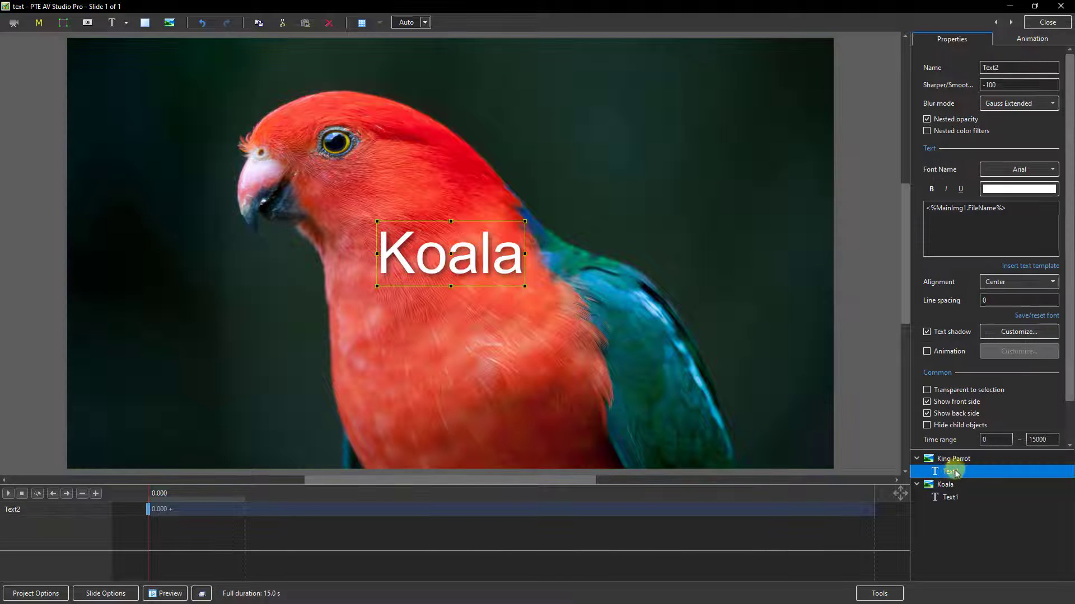
Select the parrot's caption to edit its file-name template
click(951, 471)
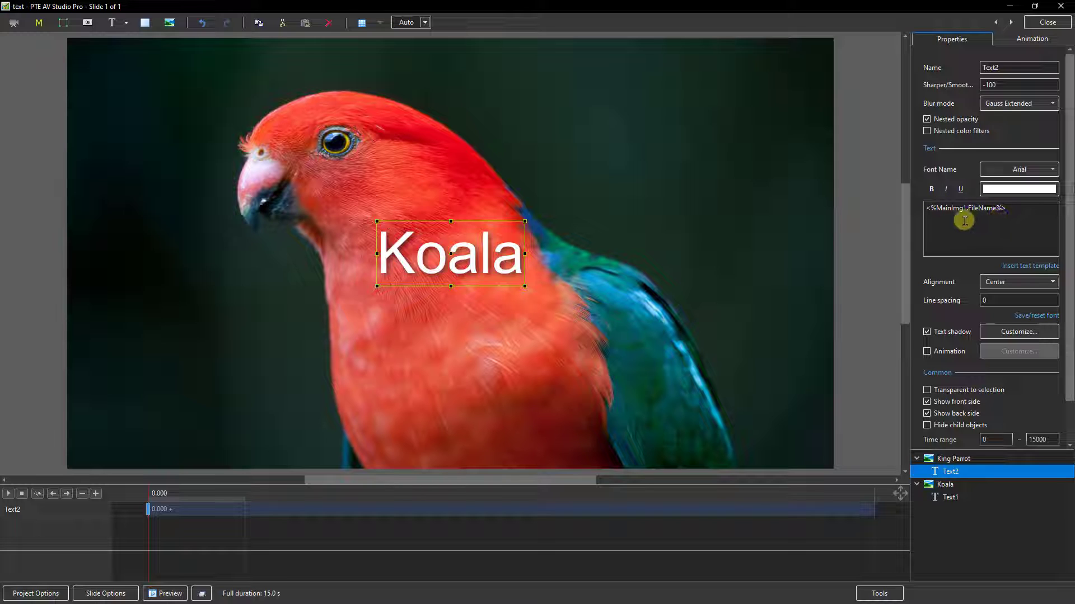
mouse_move(966, 223)
text(2)
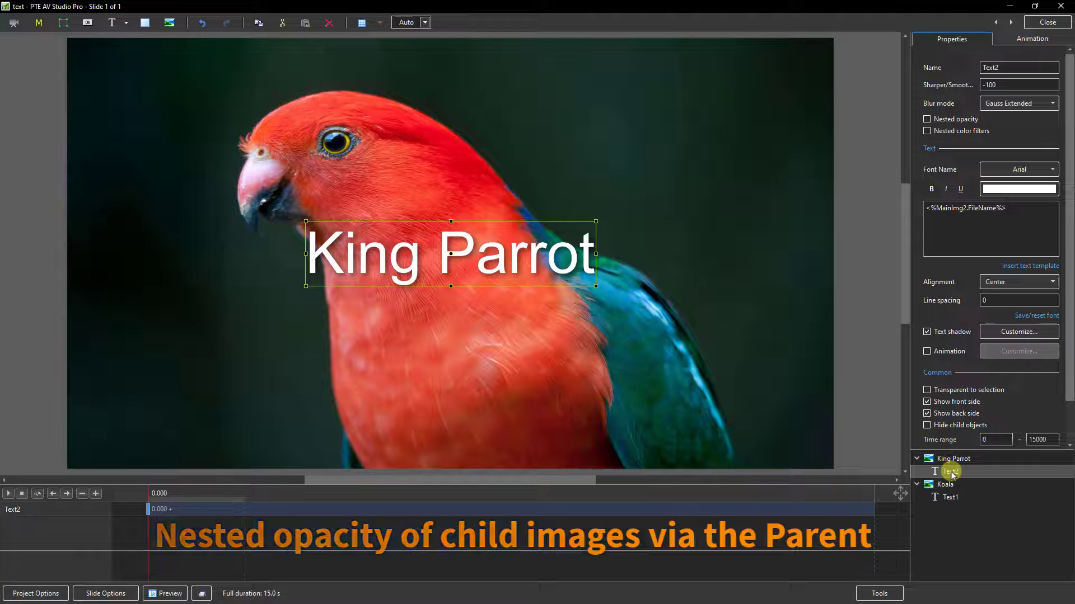
Enable Nested opacity on the King Parrot image object
click(953, 458)
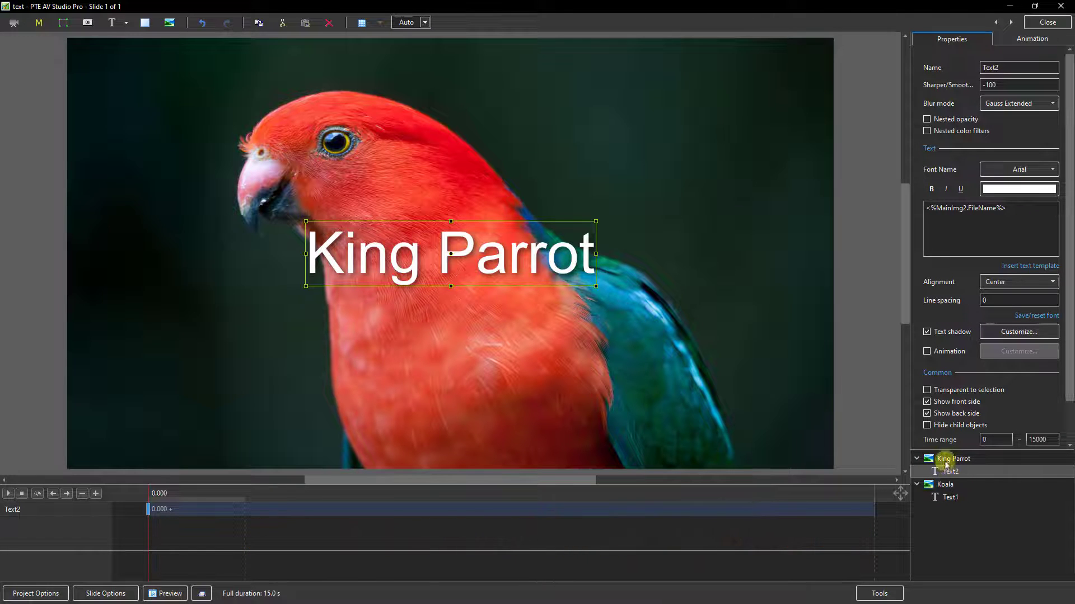
click(952, 459)
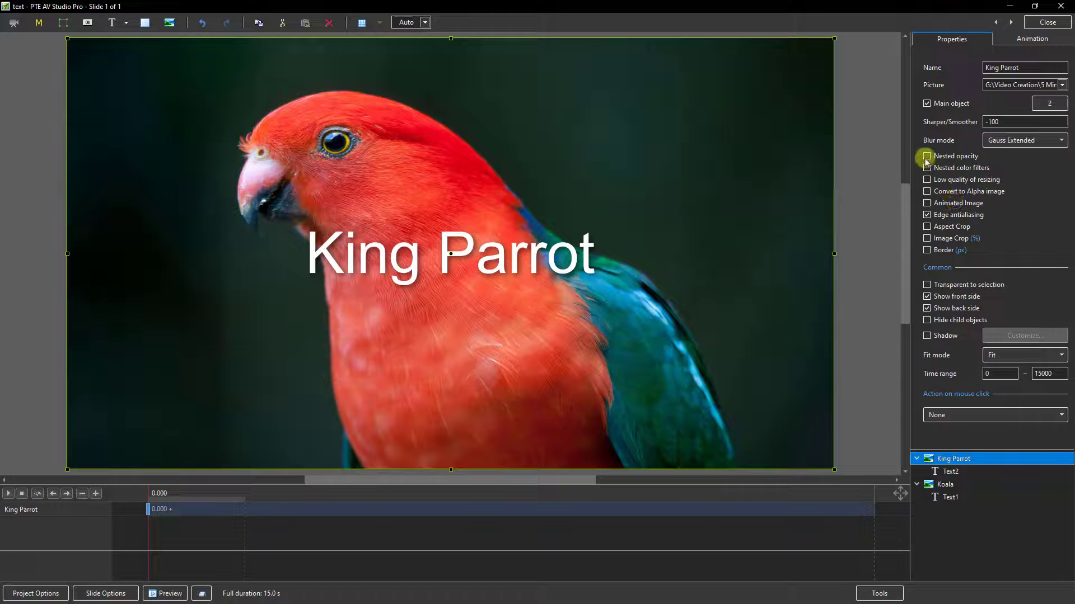
click(927, 156)
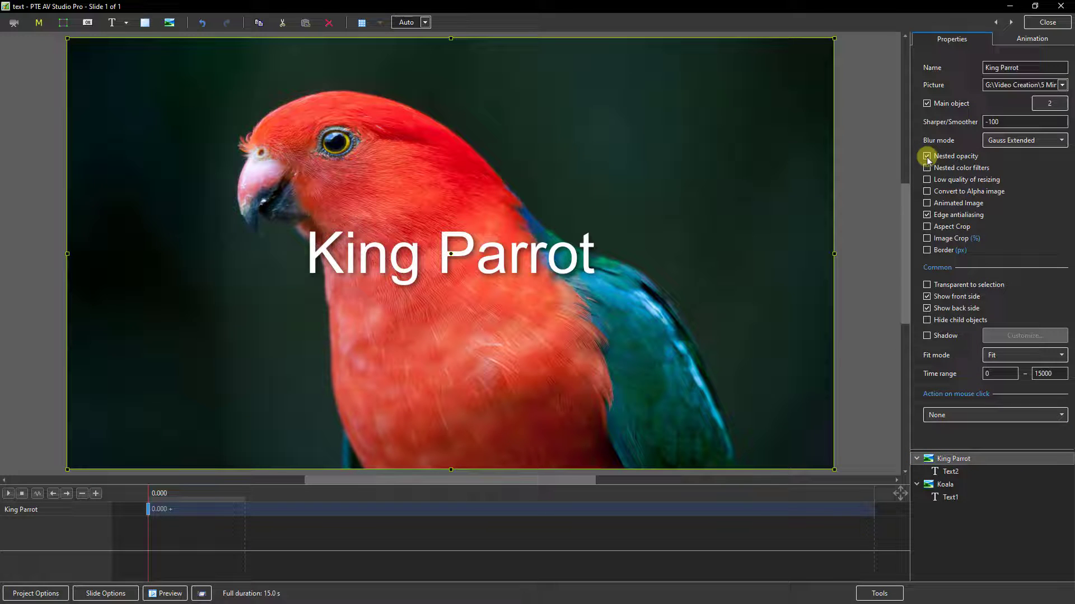
click(927, 156)
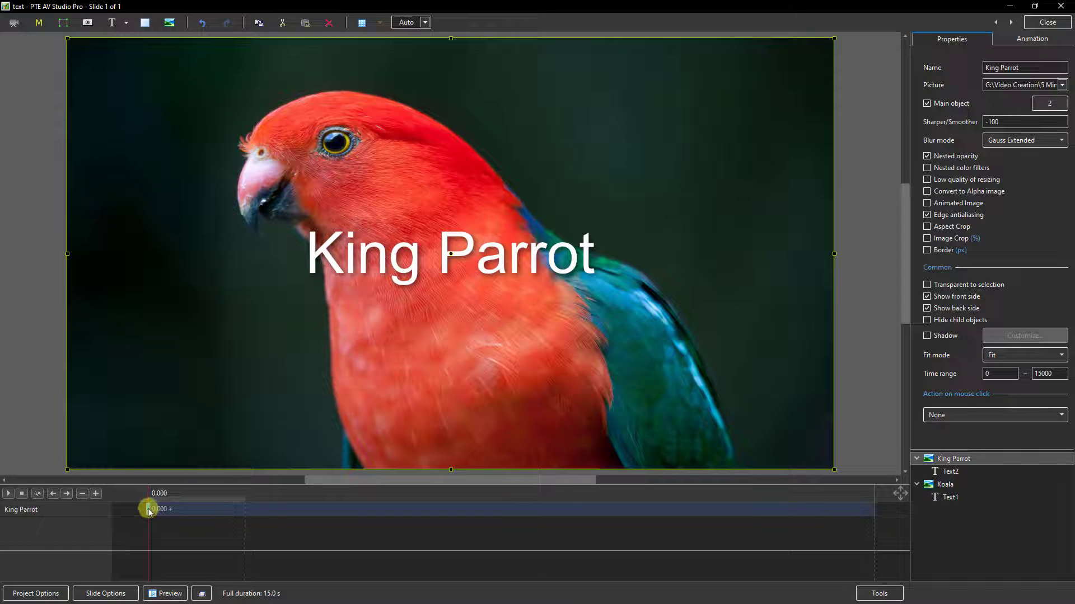
Move the King Parrot image's first keyframe to 6.650 seconds
drag(149, 511, 449, 513)
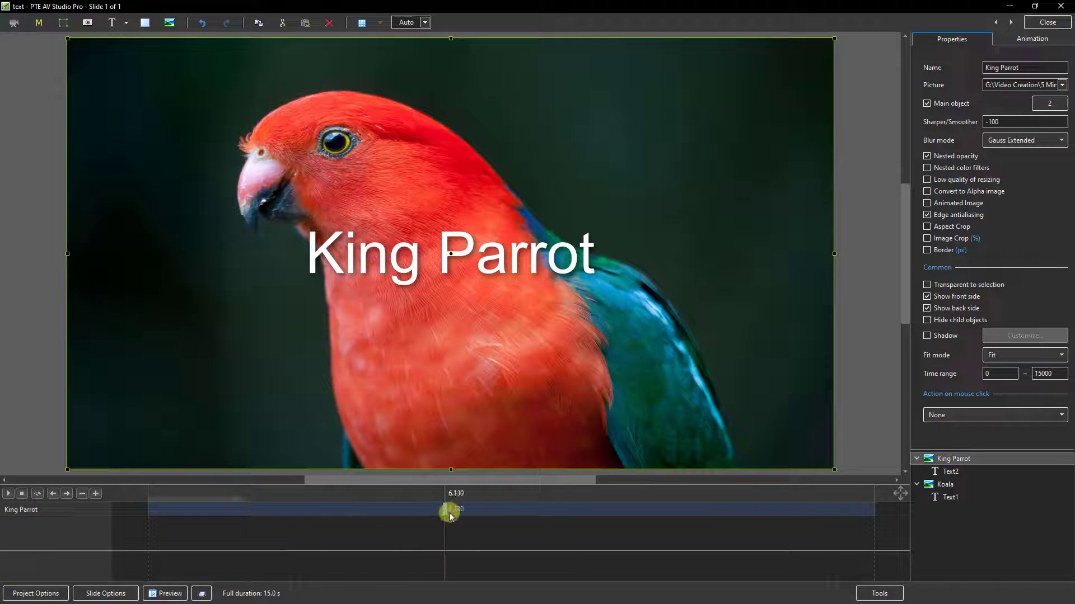
drag(448, 513, 500, 509)
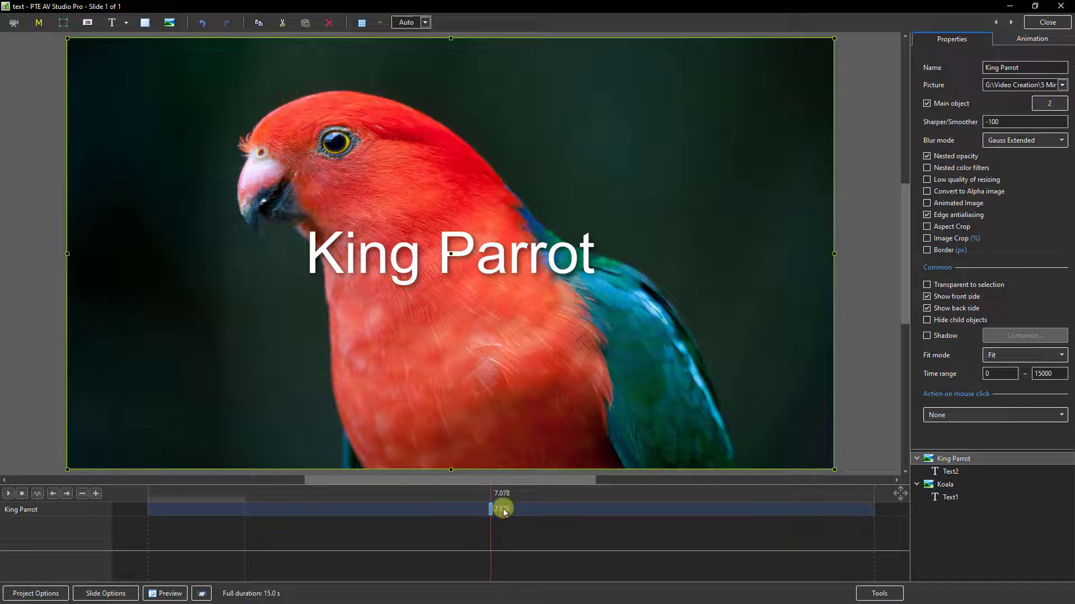
click(1031, 38)
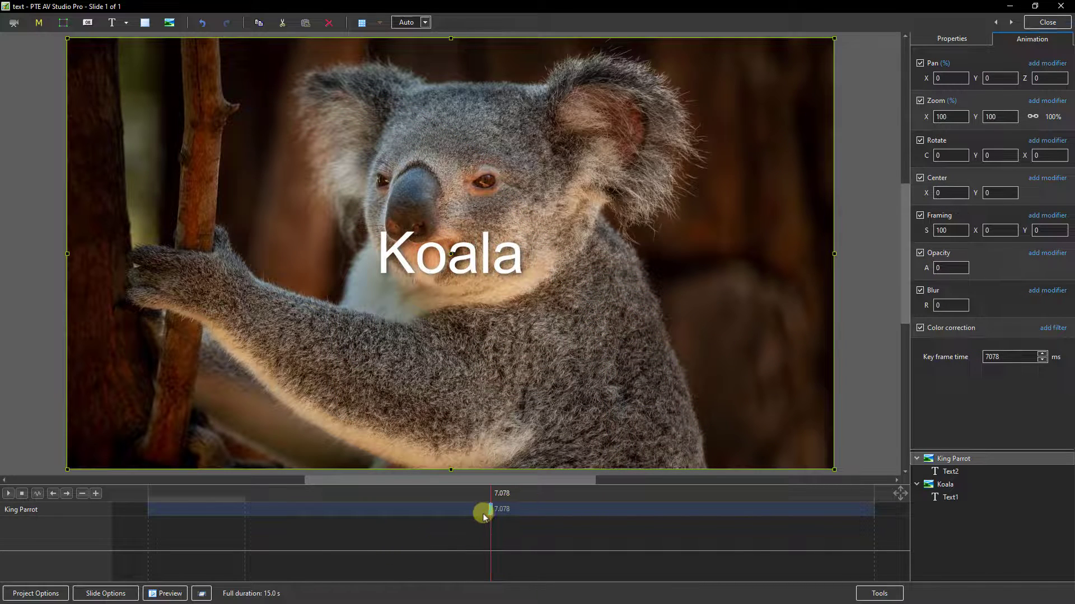
drag(483, 512, 472, 512)
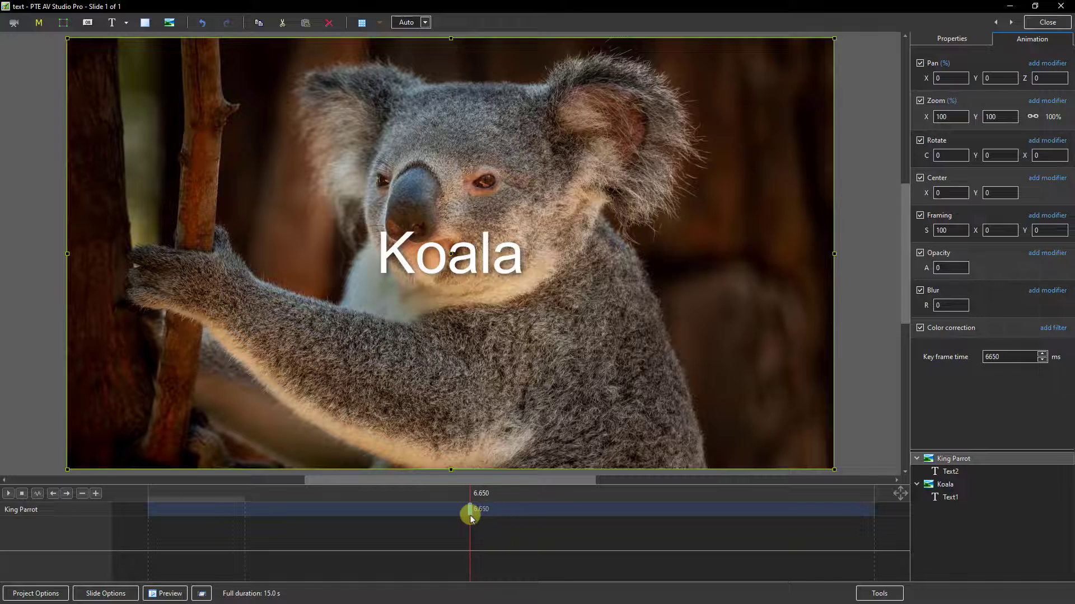
drag(471, 510, 572, 509)
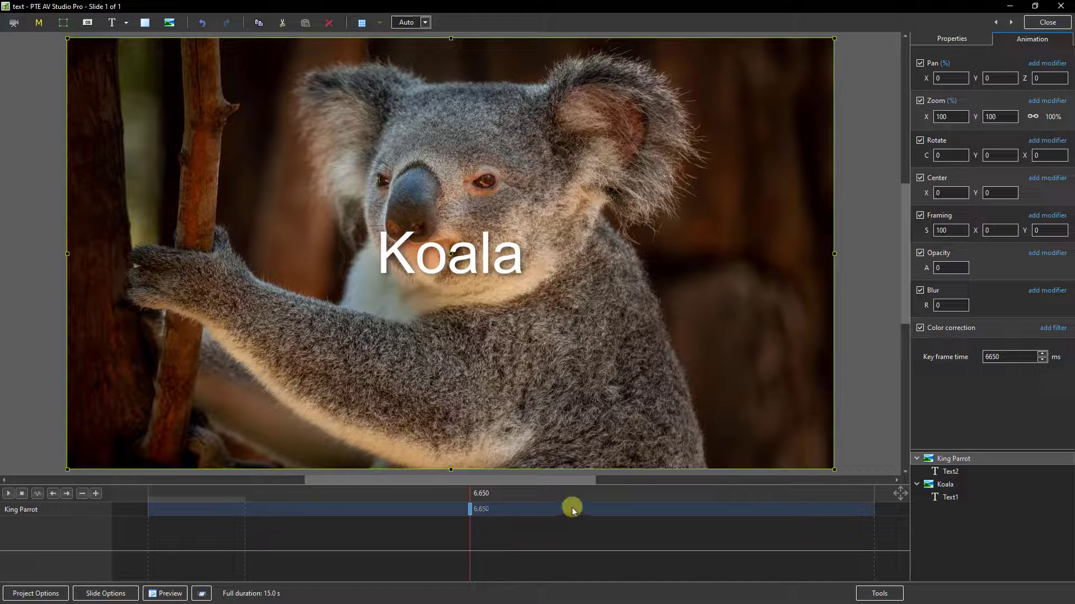
Clone a keyframe at 8.721 seconds and adjust the parrot's opacity
right_click(579, 494)
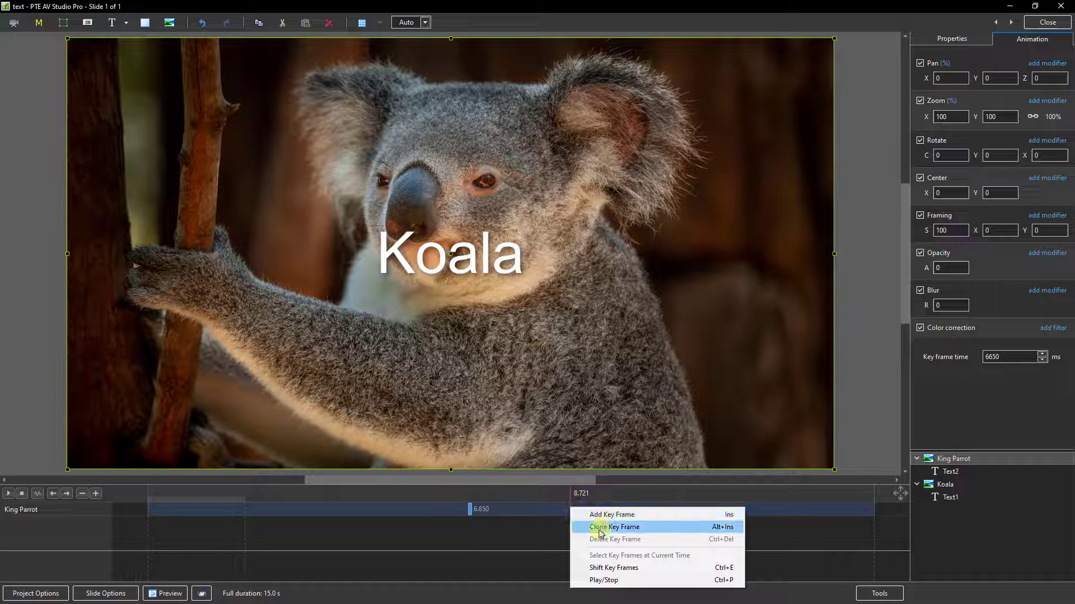
click(613, 527)
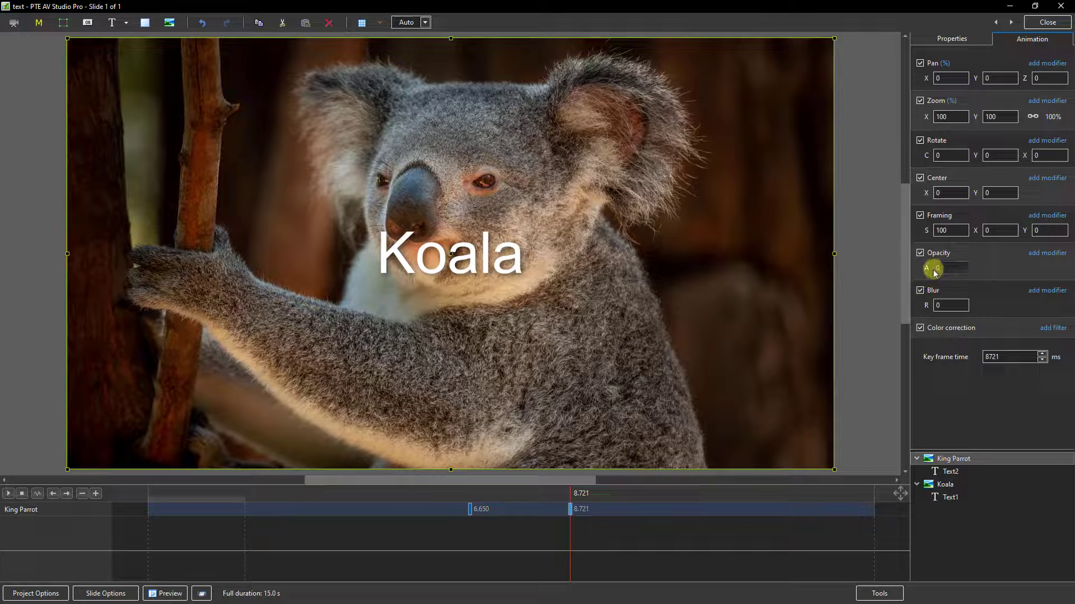
drag(933, 269, 962, 269)
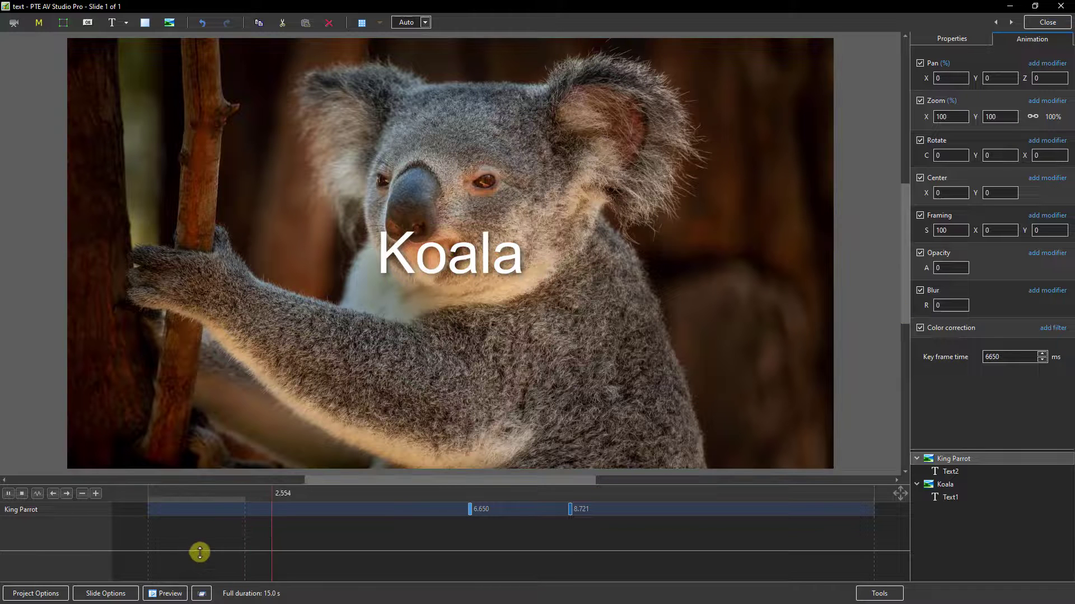
drag(199, 553, 254, 546)
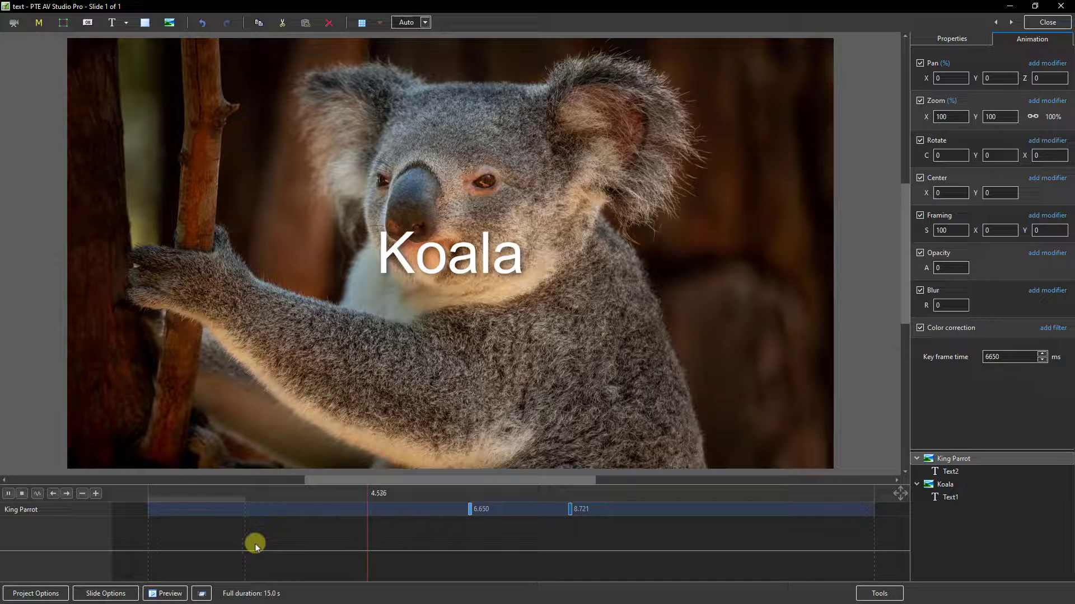